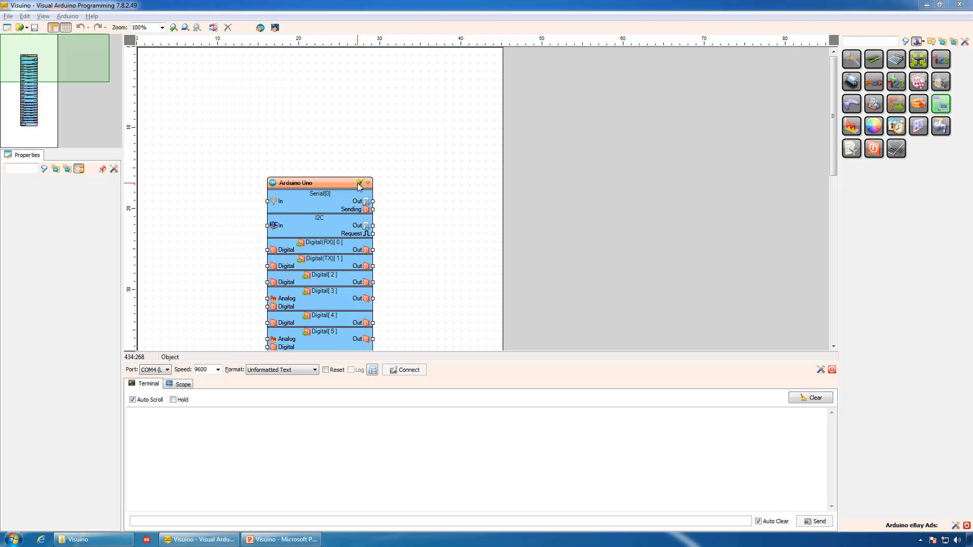
- Switch the project board to NodeMCU ESP-12 by filtering the board list for 'node'
left_click(359, 183)
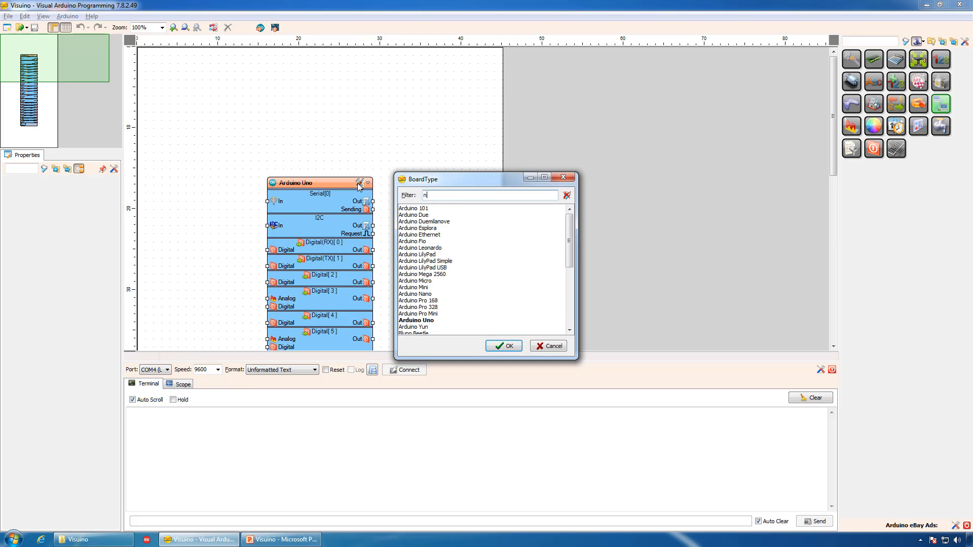
type("ode")
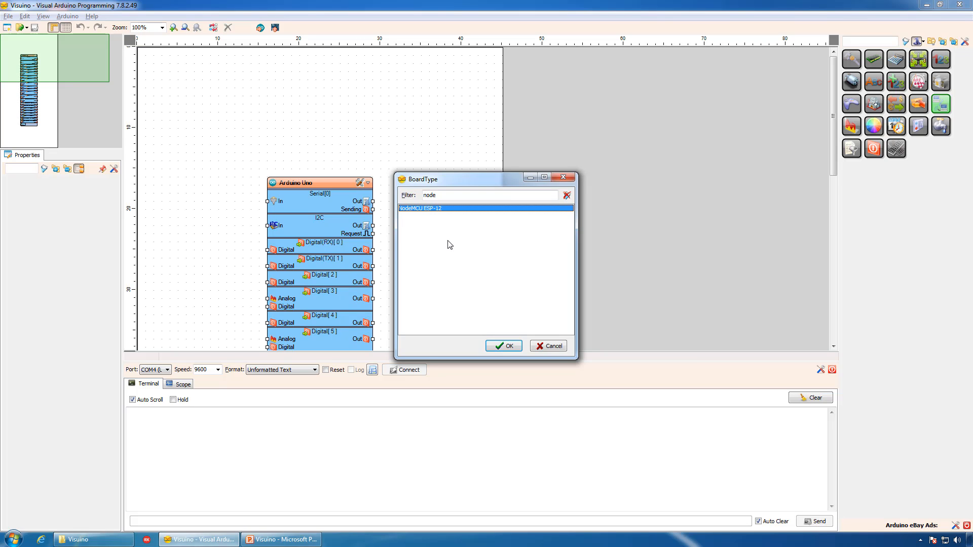
mouse_move(495, 324)
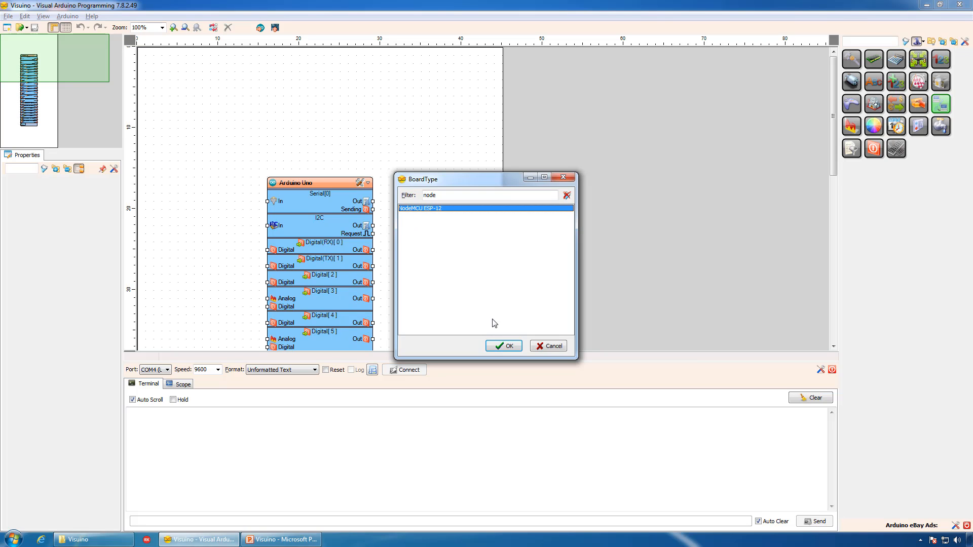
left_click(503, 346)
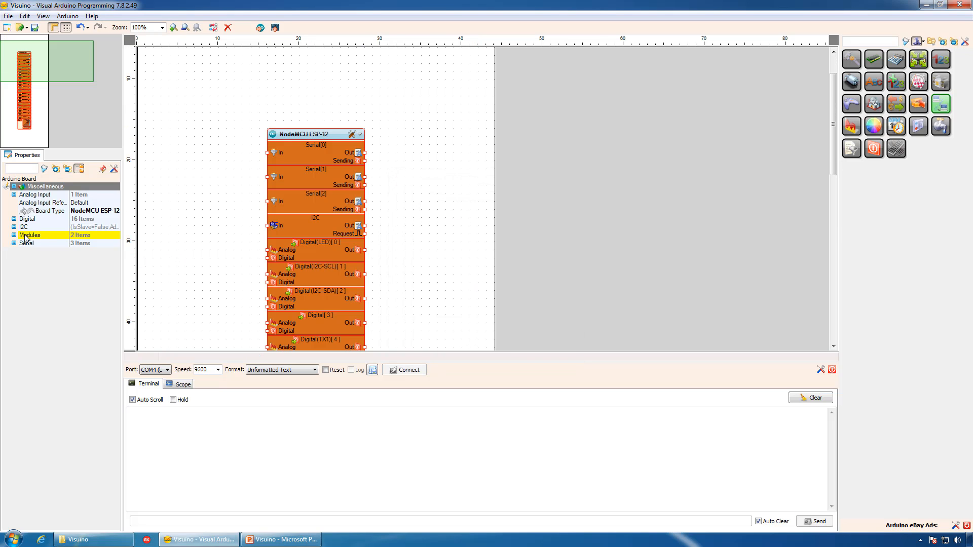
- Expand Modules and WiFi in the Properties panel and edit the Access Points property
left_click(30, 235)
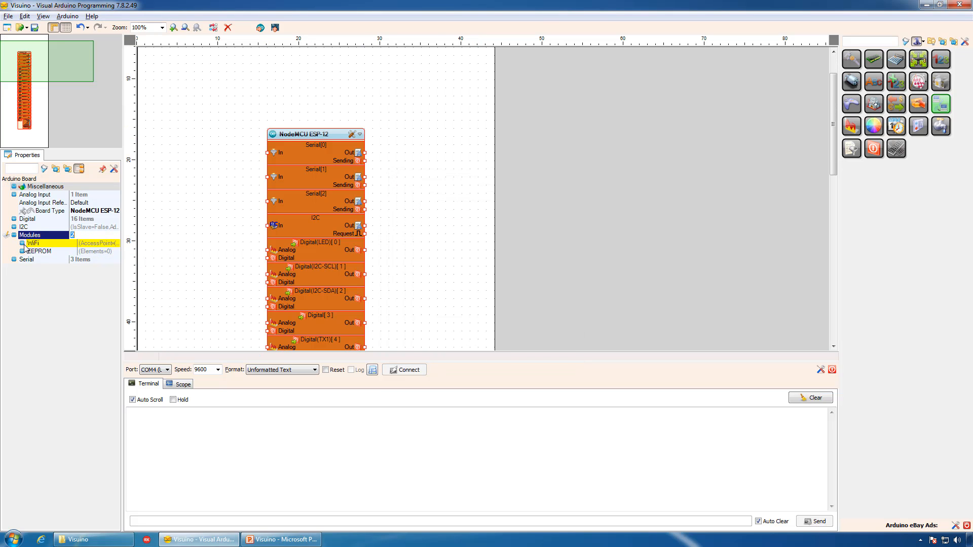
left_click(15, 242)
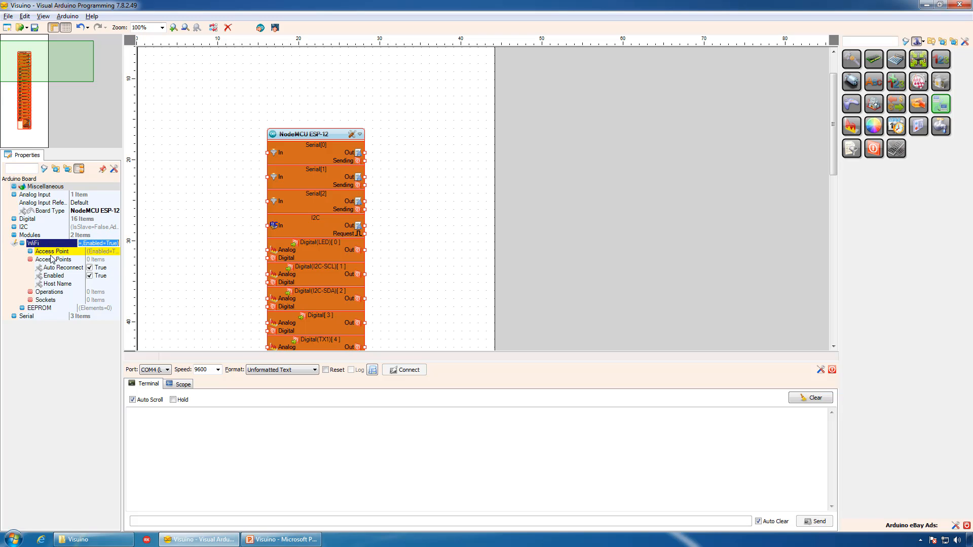
left_click(52, 259)
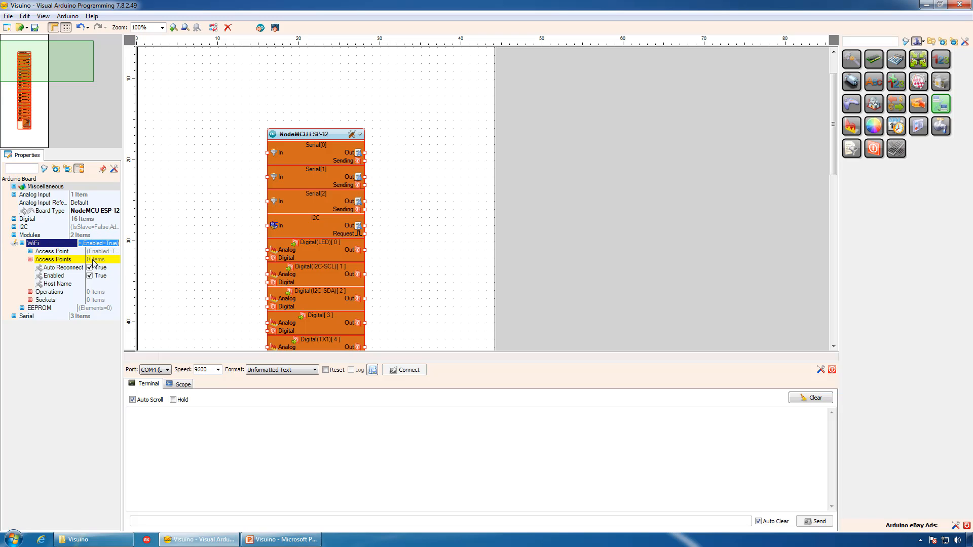
left_click(52, 260)
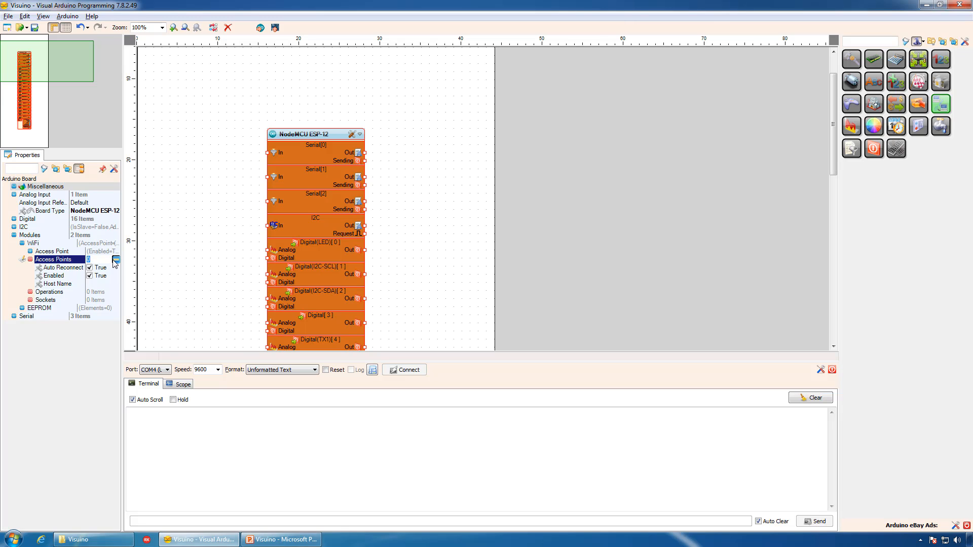
- Add Access Point1 with SSID 'ASUS' and begin entering its password
left_click(114, 259)
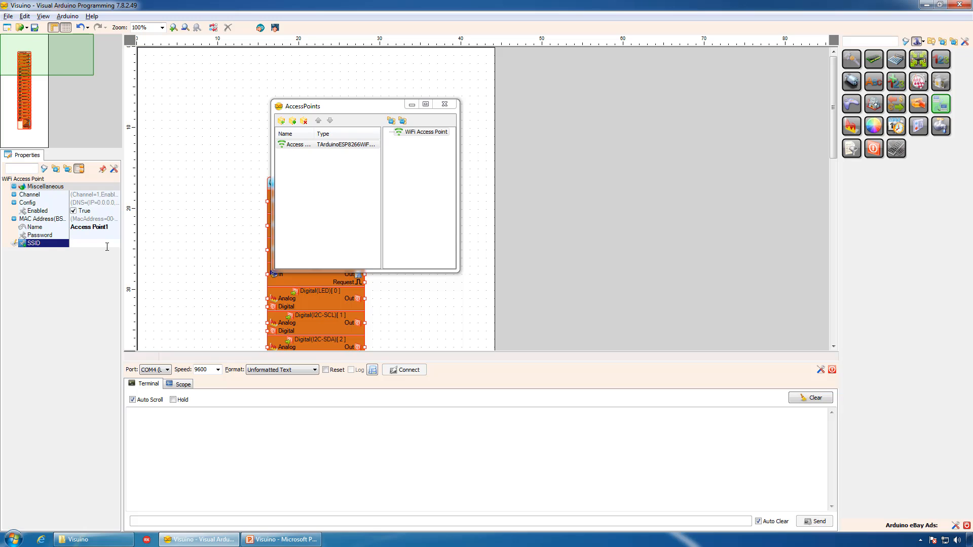
type("ASUS")
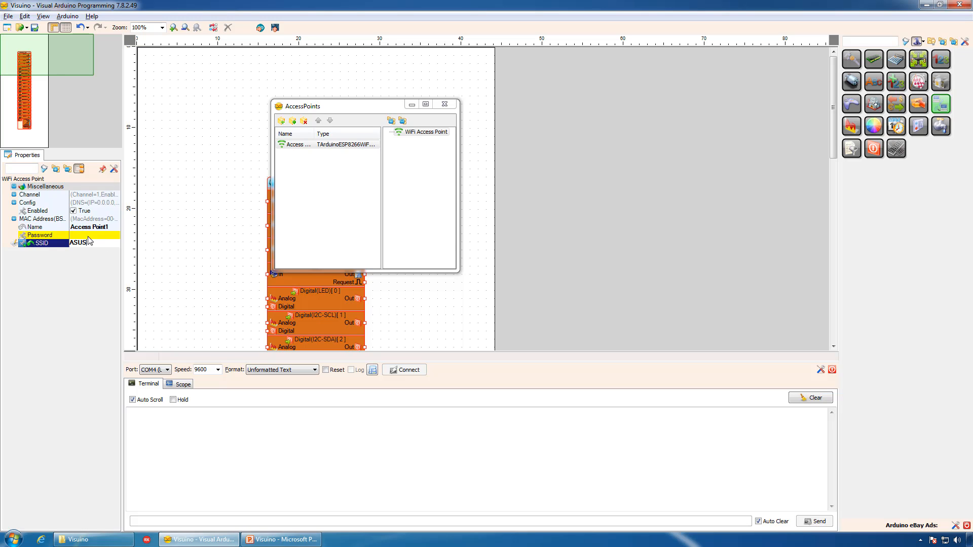
left_click(39, 235)
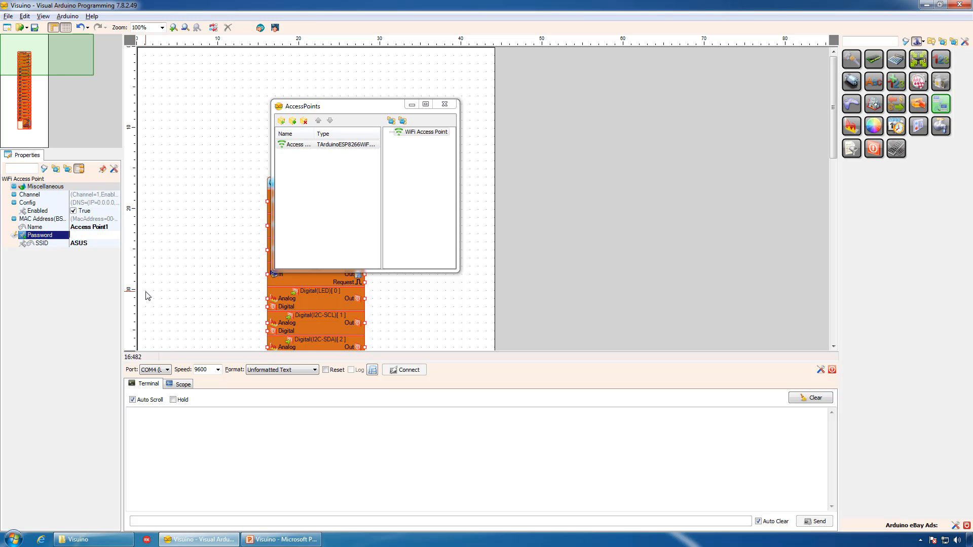
left_click(39, 235)
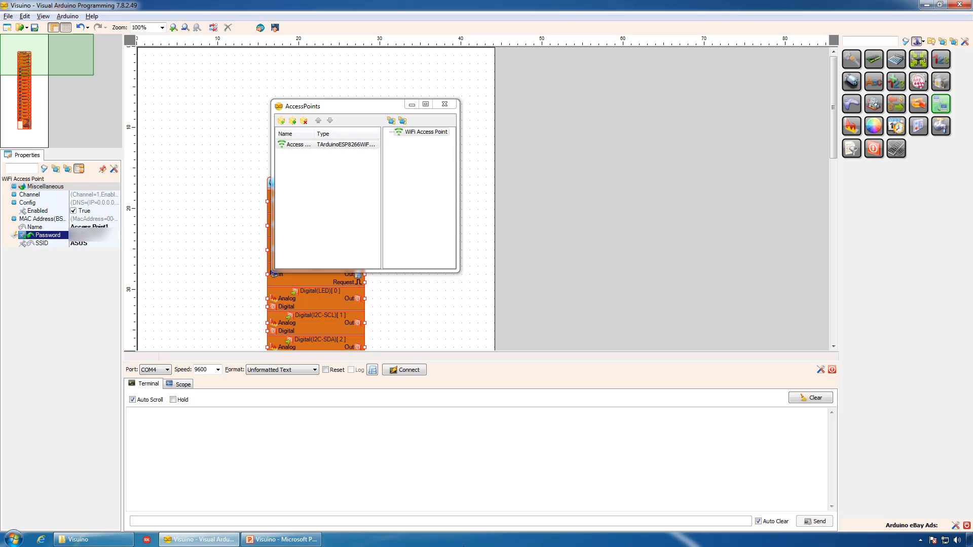
- Finish the password, expand Config, and enter static IP 192.168.0.155
left_click(27, 203)
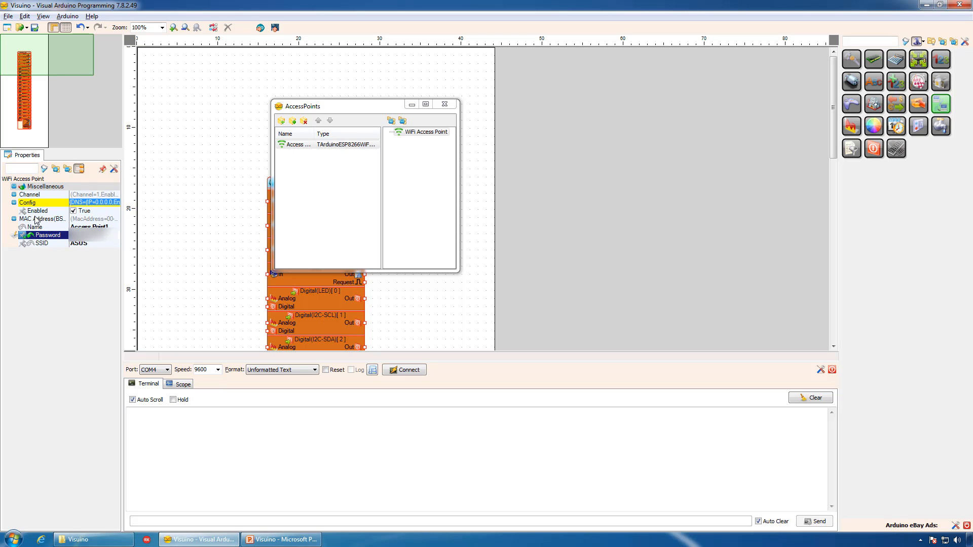
left_click(14, 202)
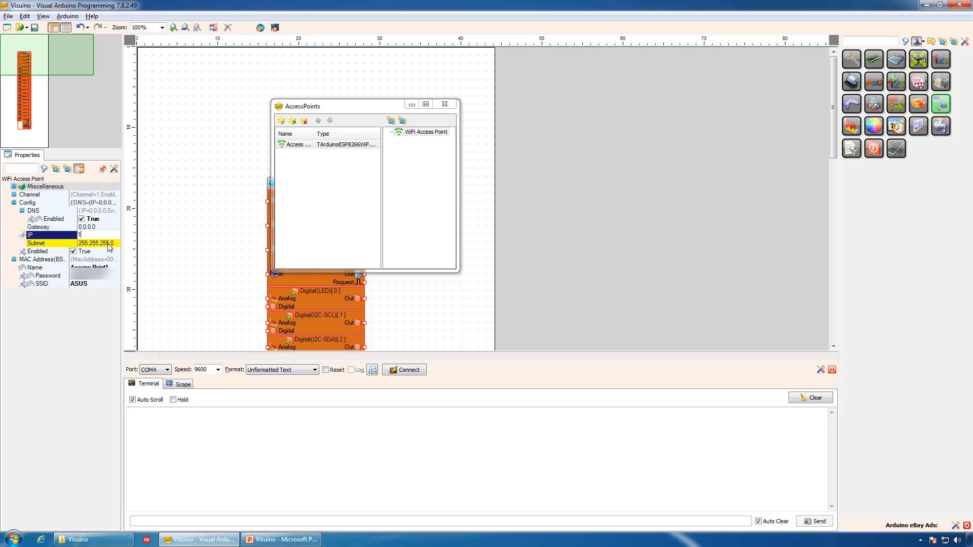
type("192.168.0.155")
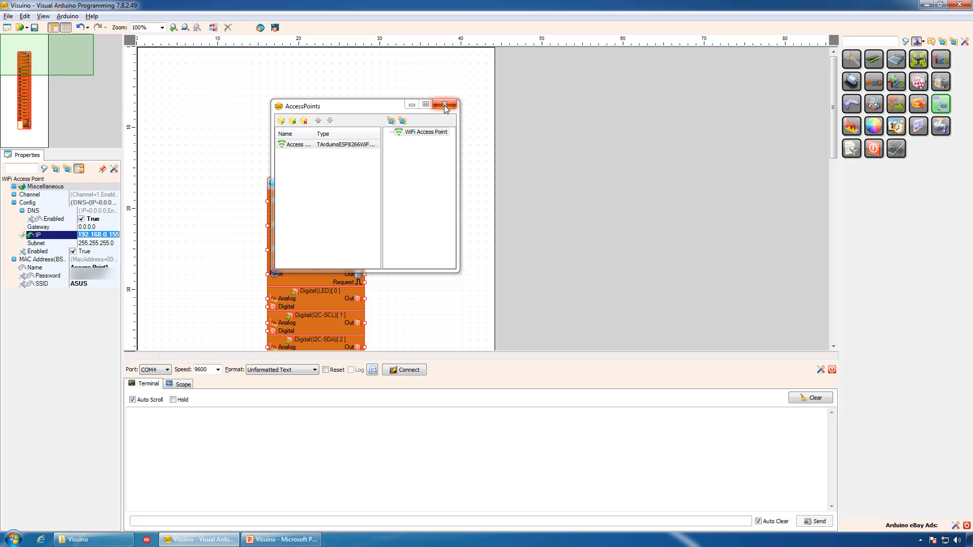
- Add TCP Server1 under WiFi Sockets with port 8080
left_click(444, 105)
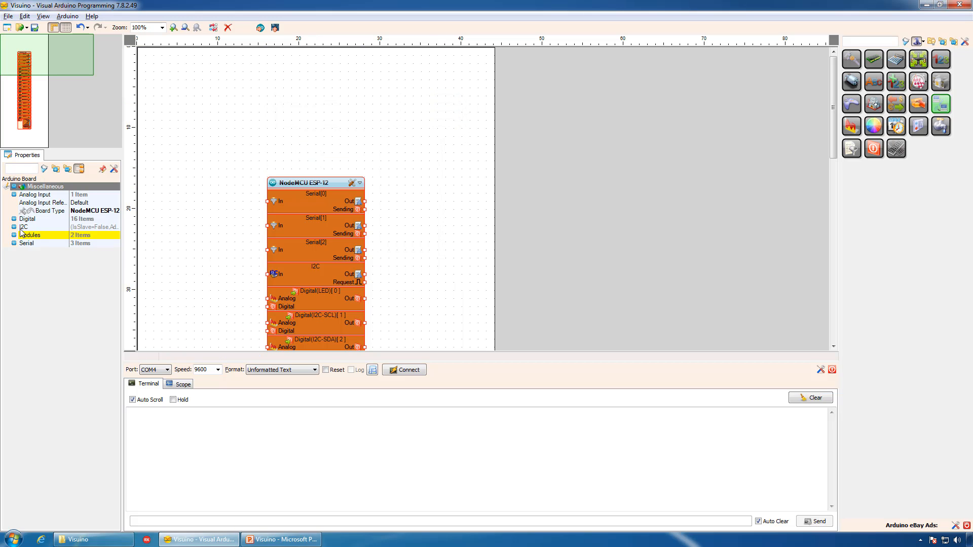
left_click(6, 234)
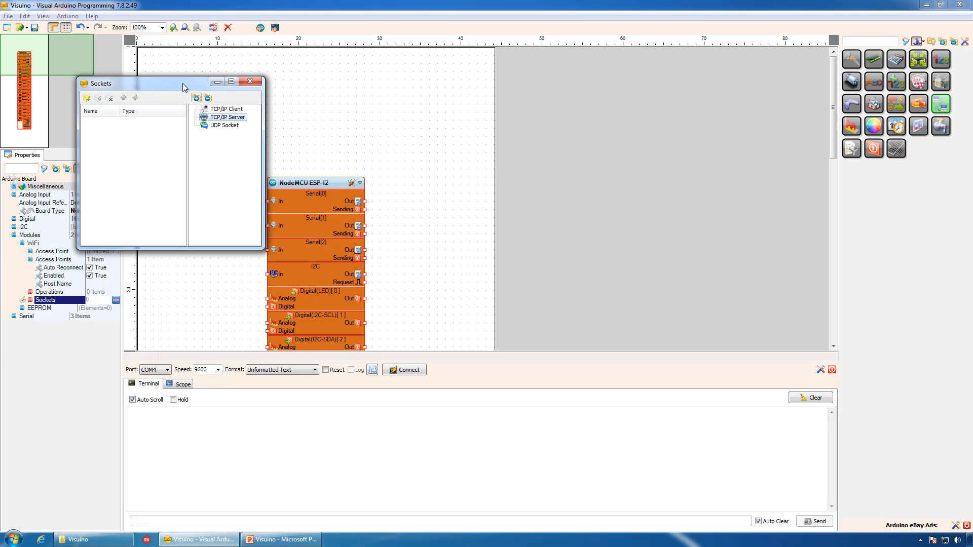
left_click_drag(143, 81, 242, 96)
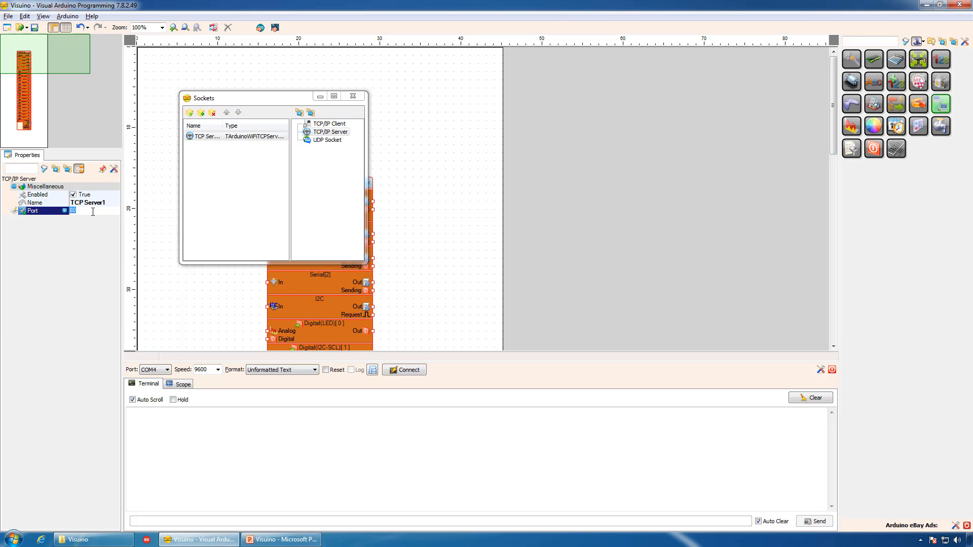
type("8080")
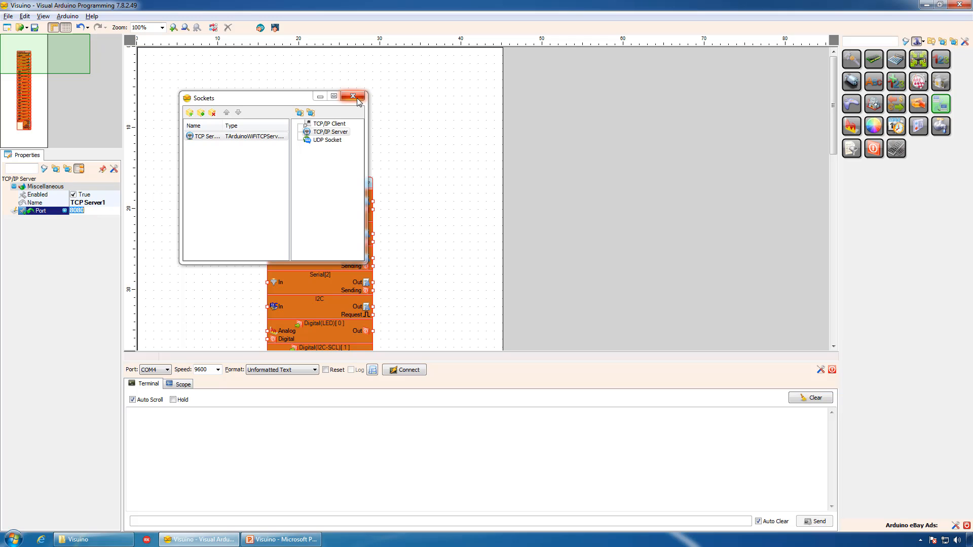
left_click(353, 97)
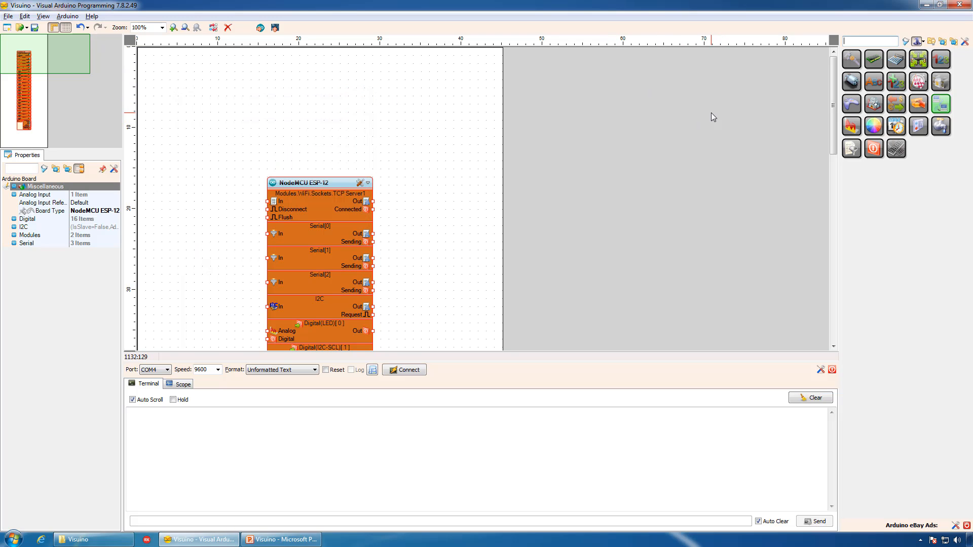
- Drop the MPU6050 accelerometer-gyroscope wired to the board's I2C In, plus Make Structure
type("mpu")
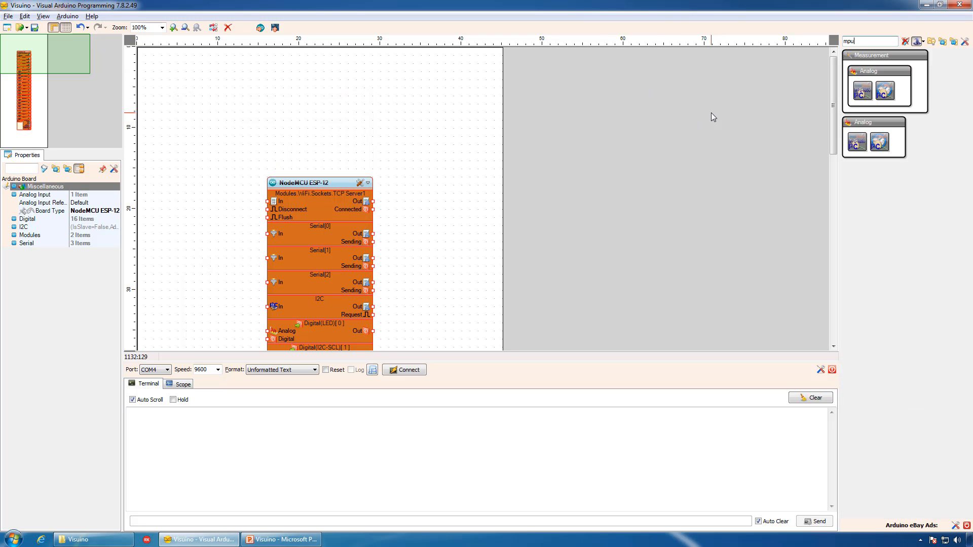
mouse_move(860, 91)
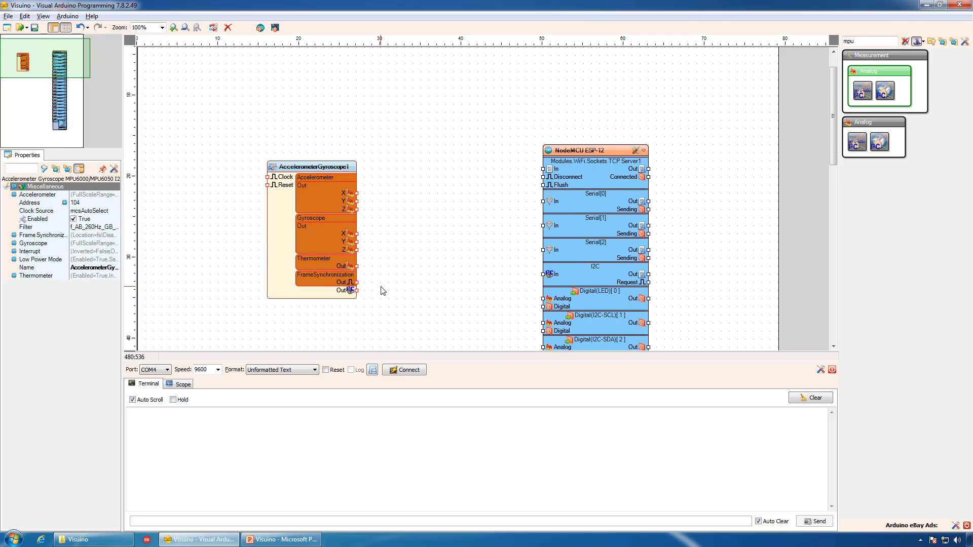
scroll("up", 3)
type("make")
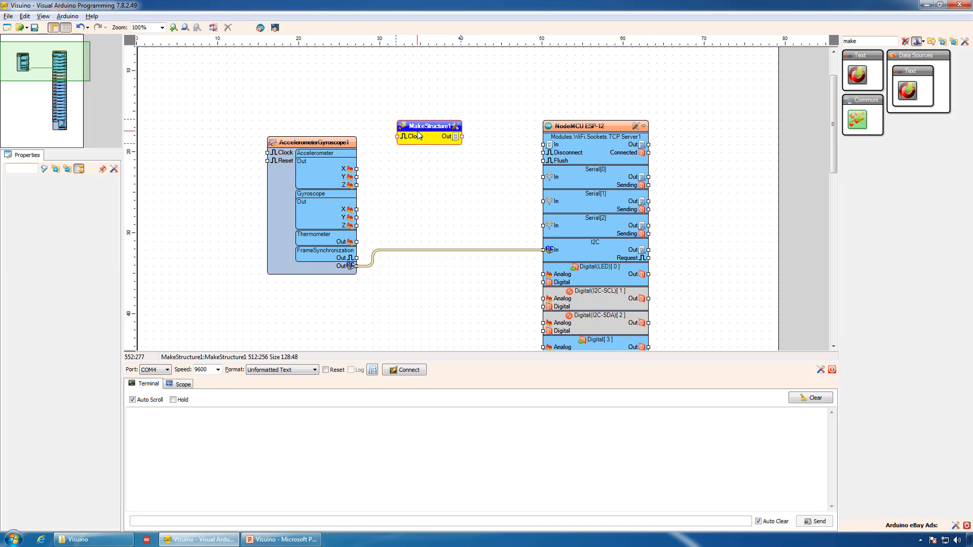
- Add seven analog elements, Analog1 to Analog7, to MakeStructure1
double_click(429, 126)
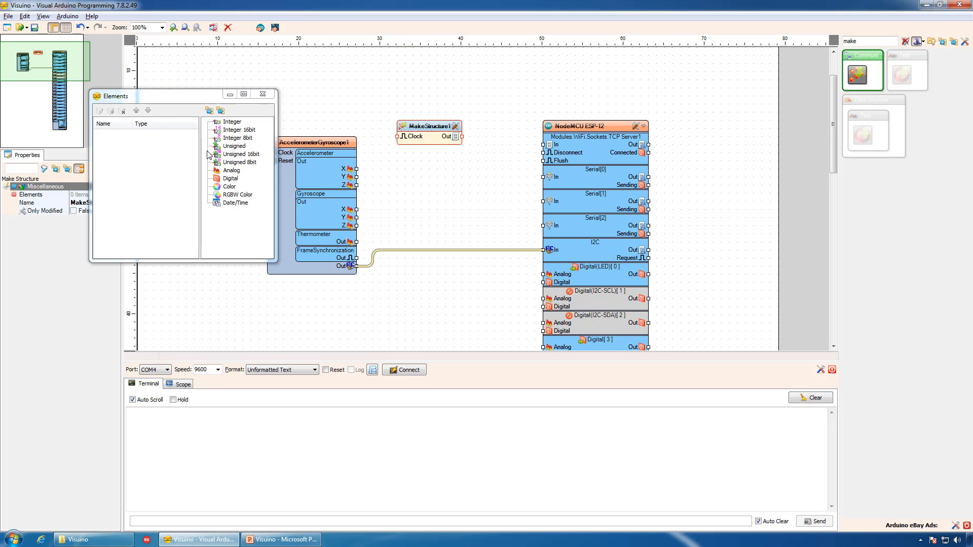
mouse_move(232, 176)
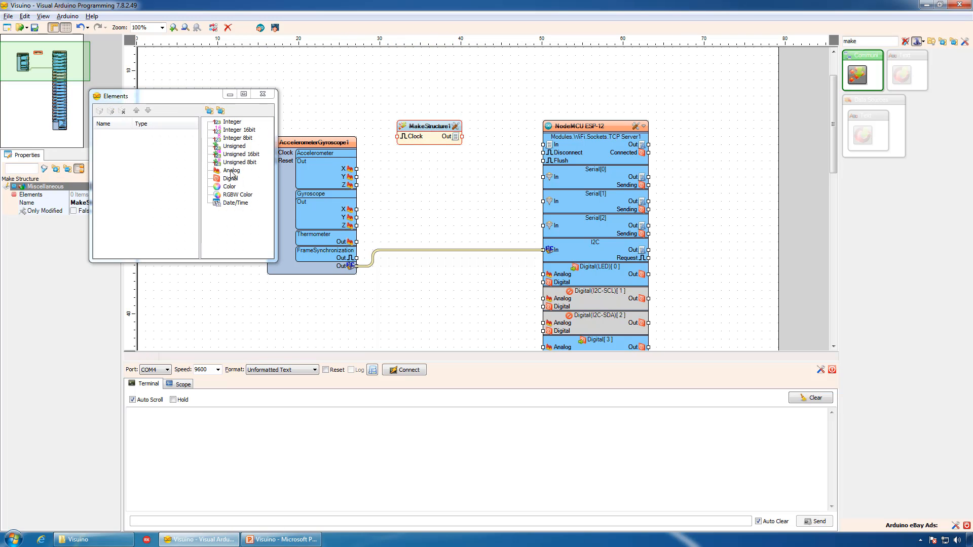
left_click(99, 110)
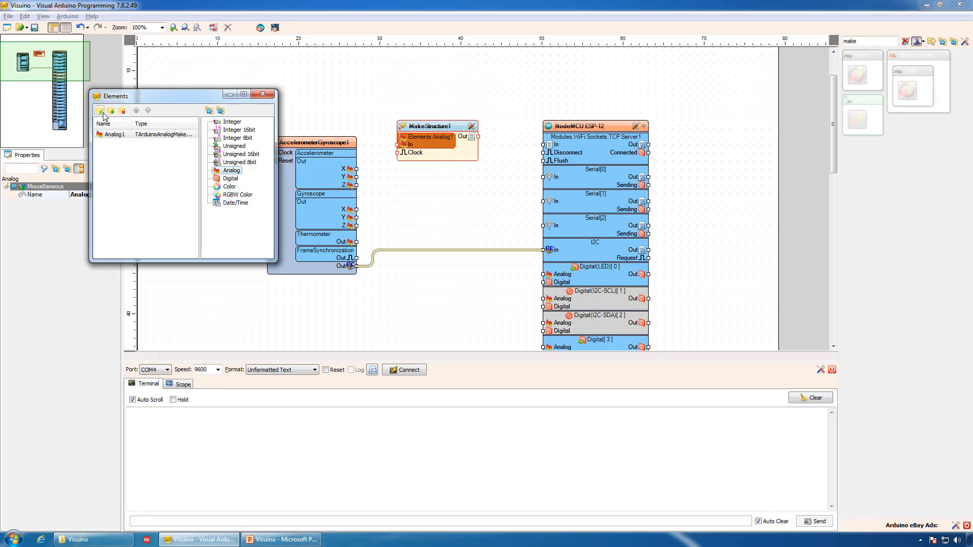
left_click(98, 111)
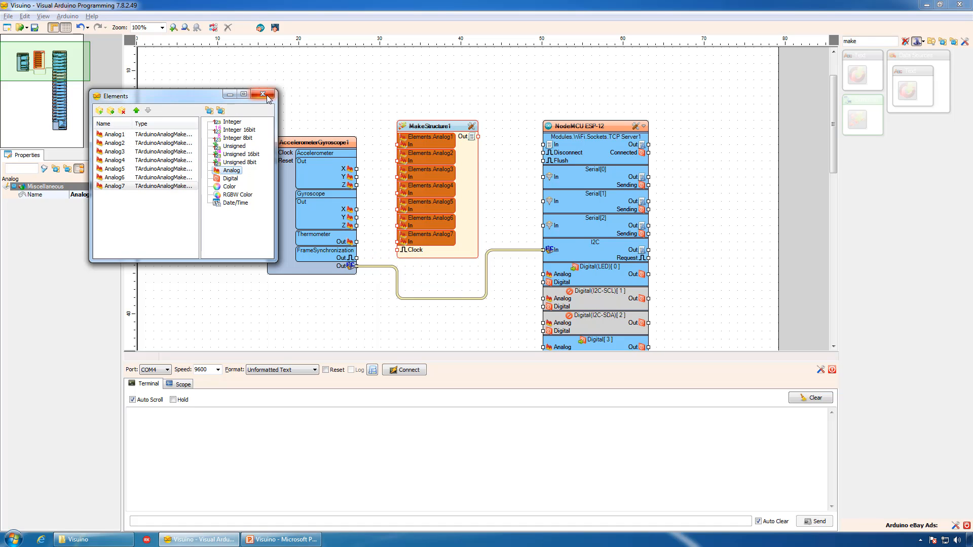
- Wire accelerometer, gyroscope and thermometer outputs to Analog1–7, and MakeStructure to TCP Server
left_click(263, 94)
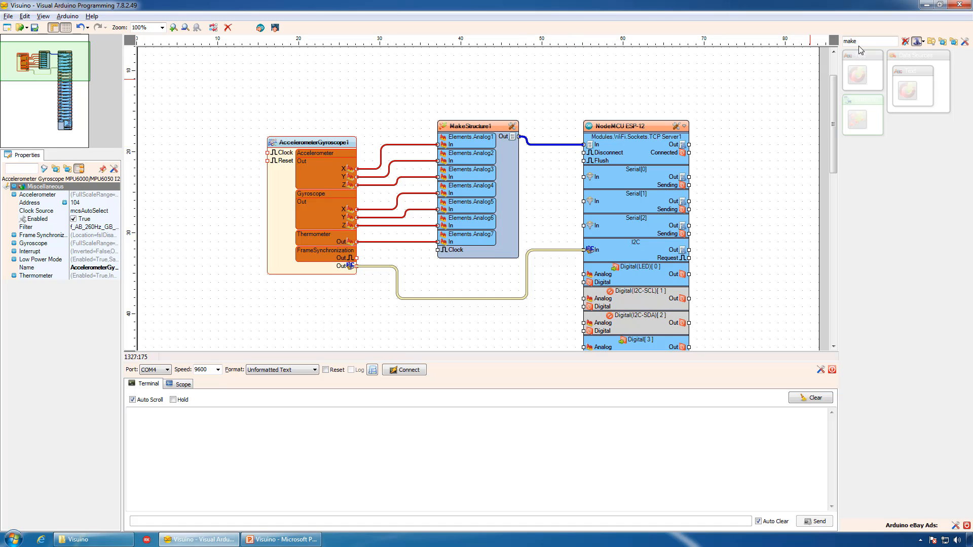
- Add ClockGenerator1 at frequency 10 driving MakeStructure1's clock input
triple_click(866, 41)
type("clock")
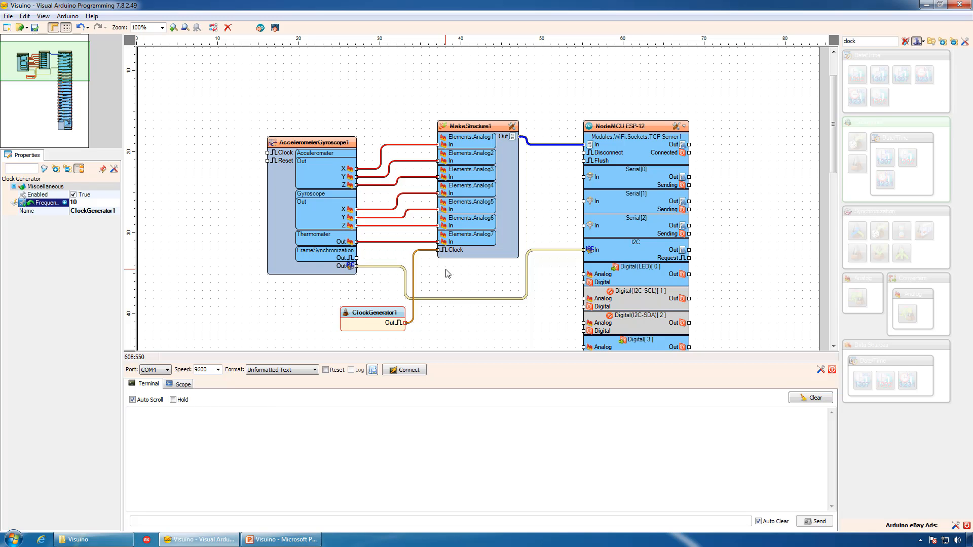
mouse_move(451, 276)
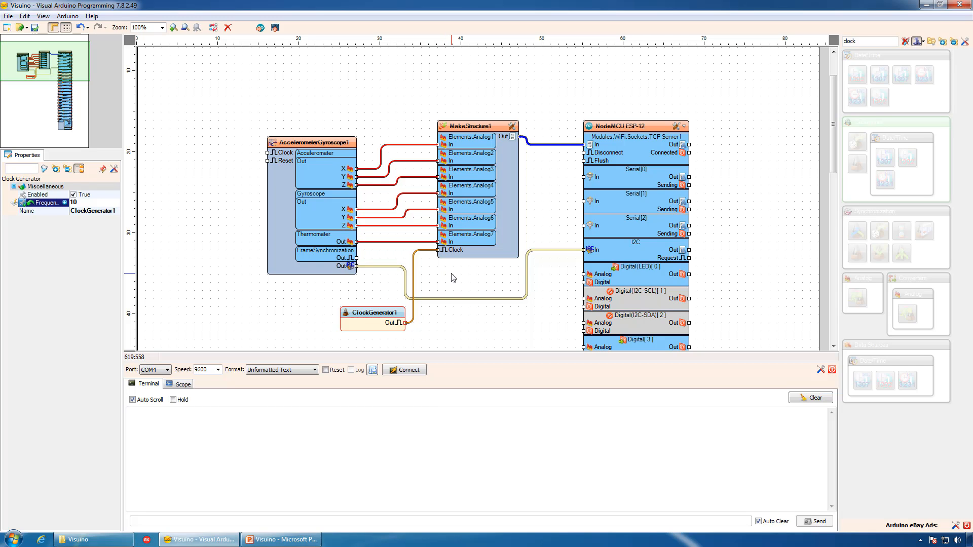
mouse_move(526, 278)
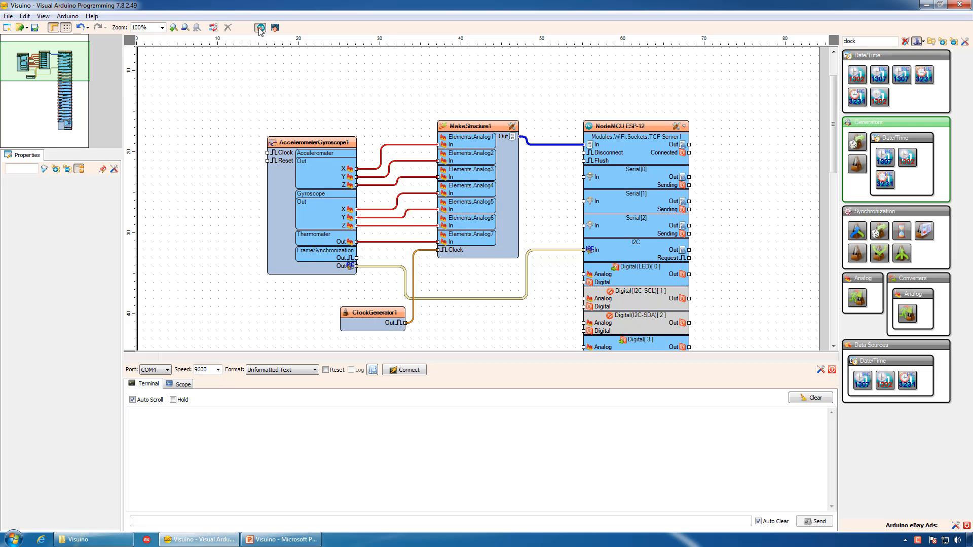
- Generate the sketch and upload it to the NodeMCU 0.9 (ESP-12 Module) board
left_click(259, 28)
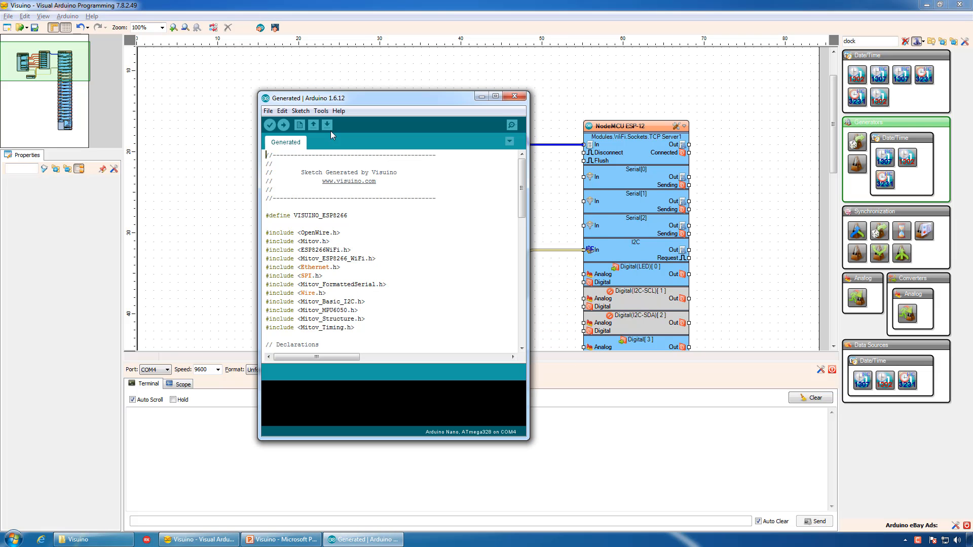
left_click(321, 111)
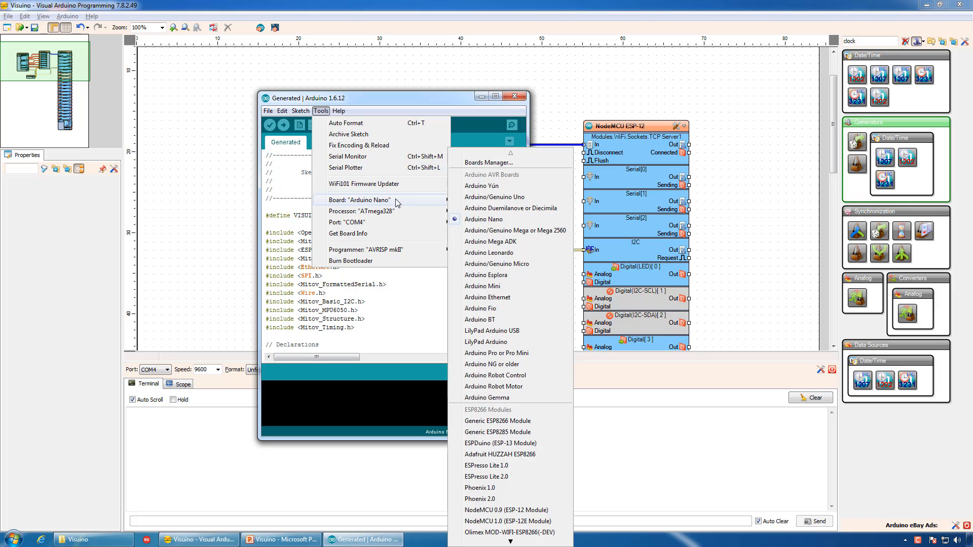
mouse_move(503, 510)
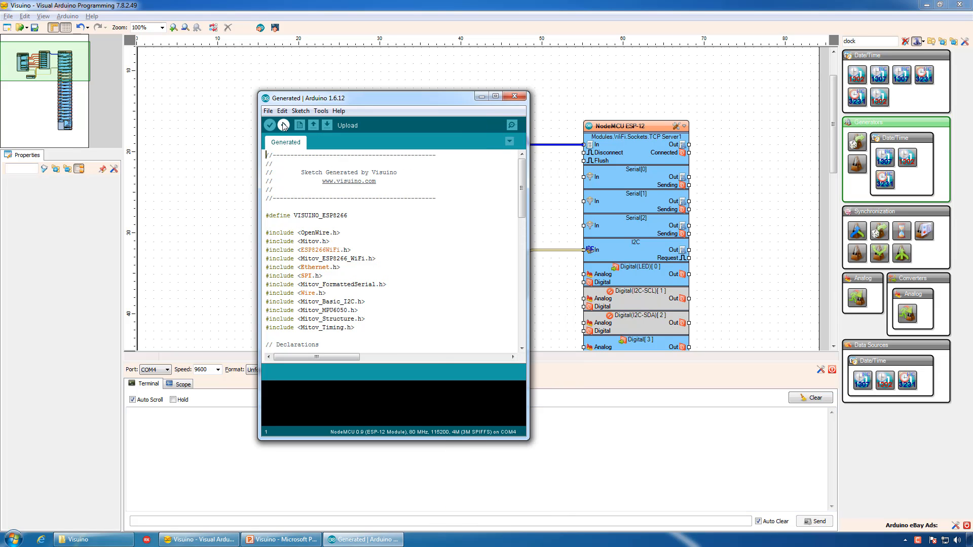
left_click(269, 125)
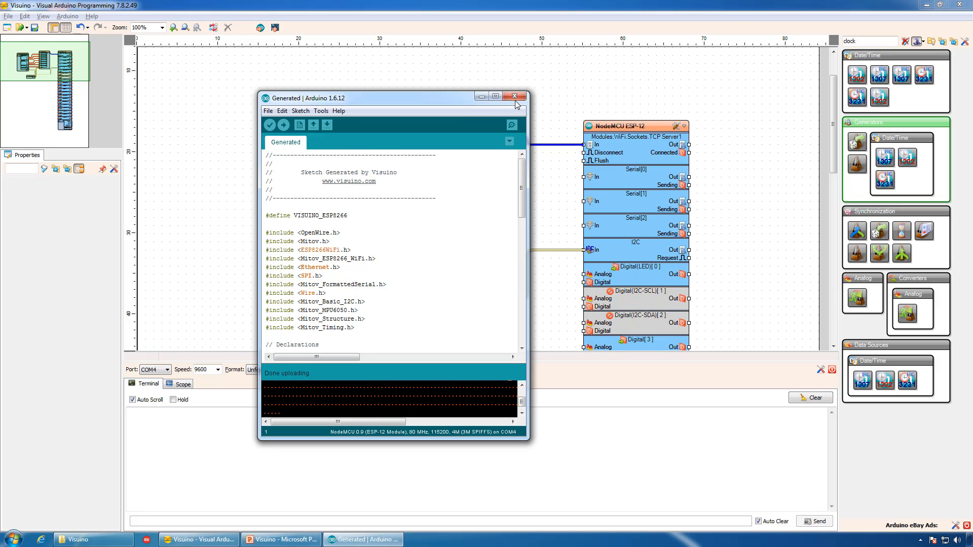
- Add a TCLClientSocket to the form with Host 192.168.0.155 and Port 8080
left_click(174, 539)
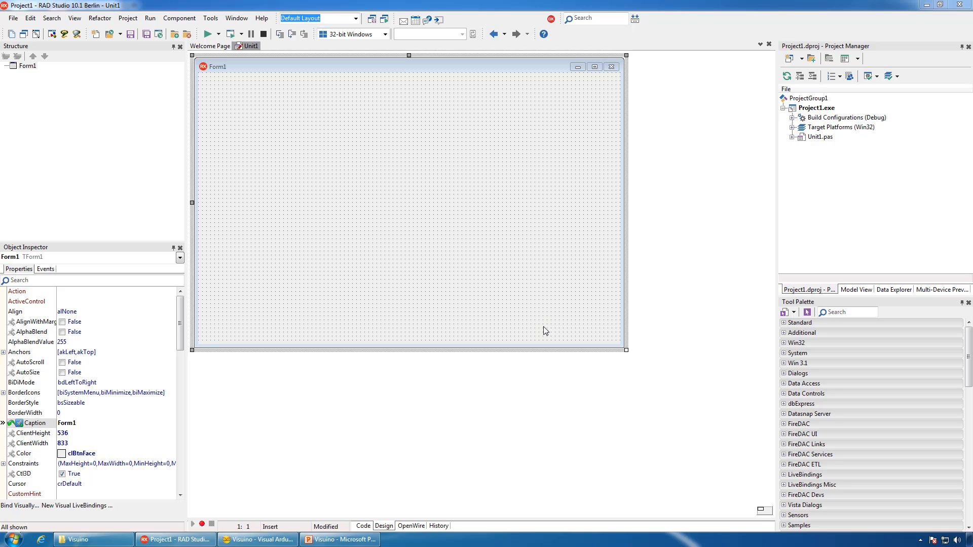
left_click(851, 312)
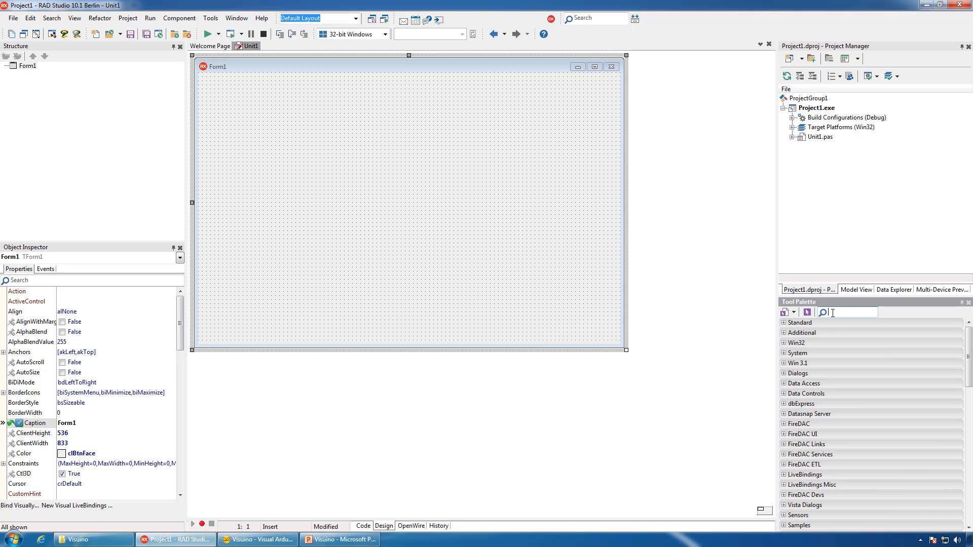
type("socket")
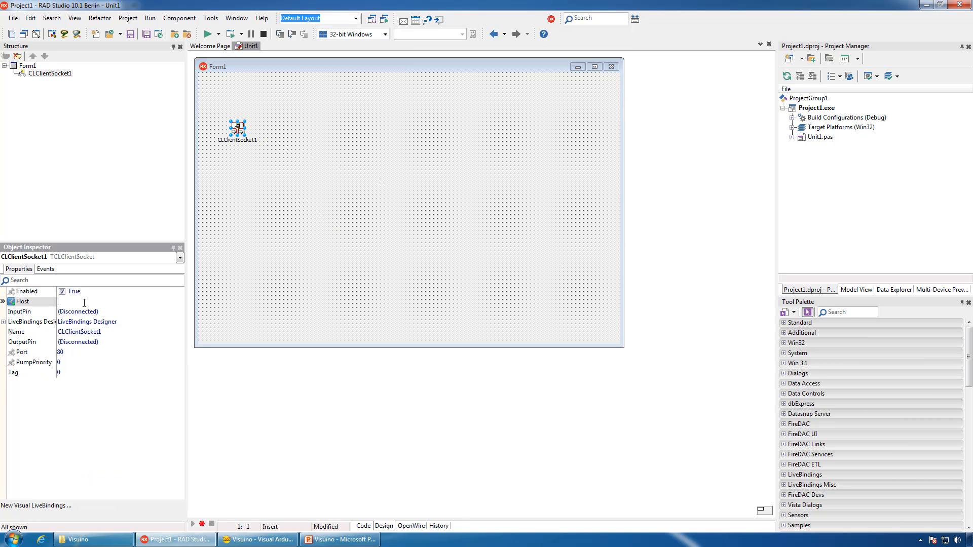
type("192.168.0.155")
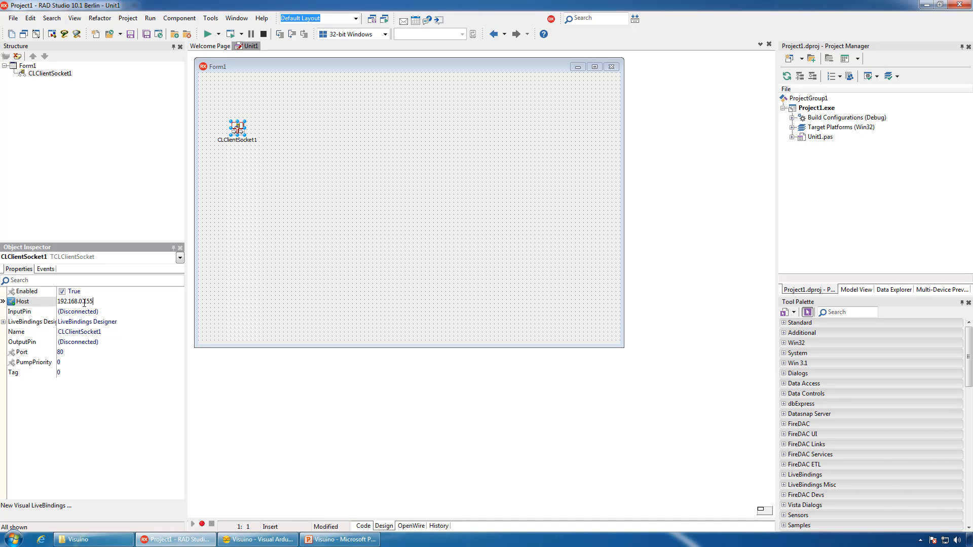
- Add a TSLSplitStructure and a TSLScope component to the form
left_click(60, 352)
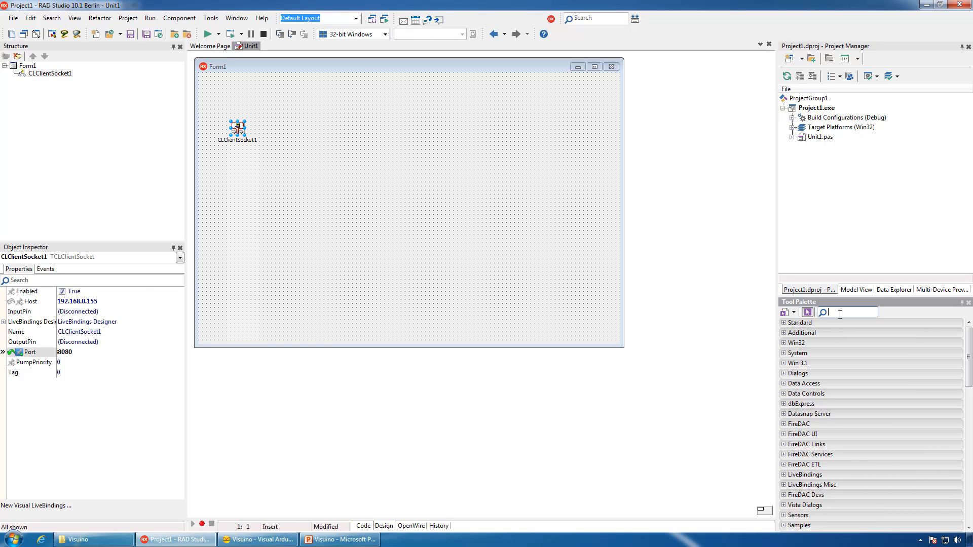
type("split")
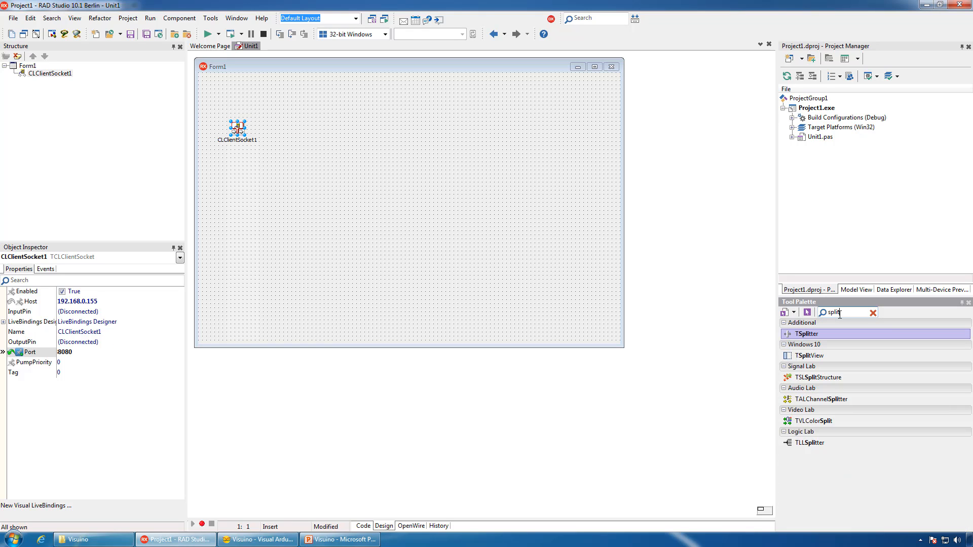
double_click(819, 377)
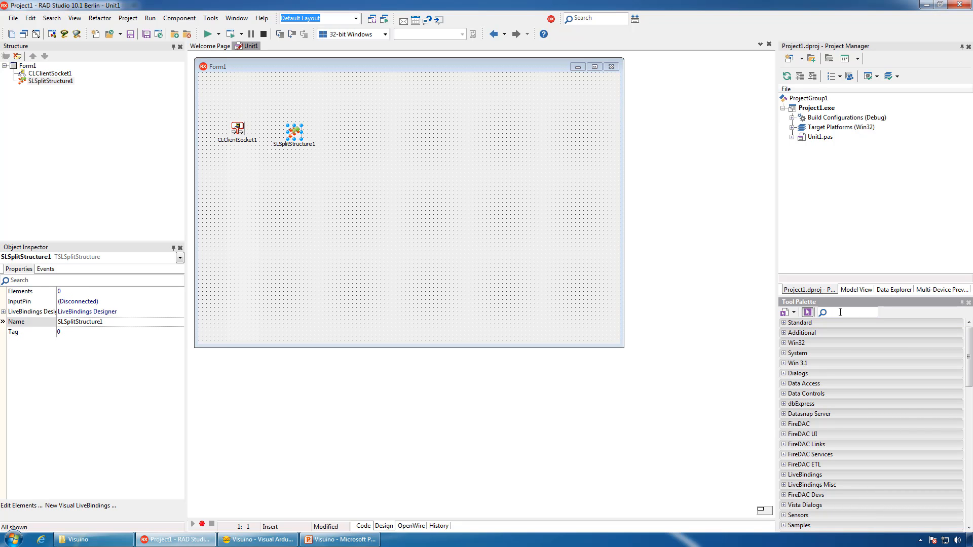
type("scop")
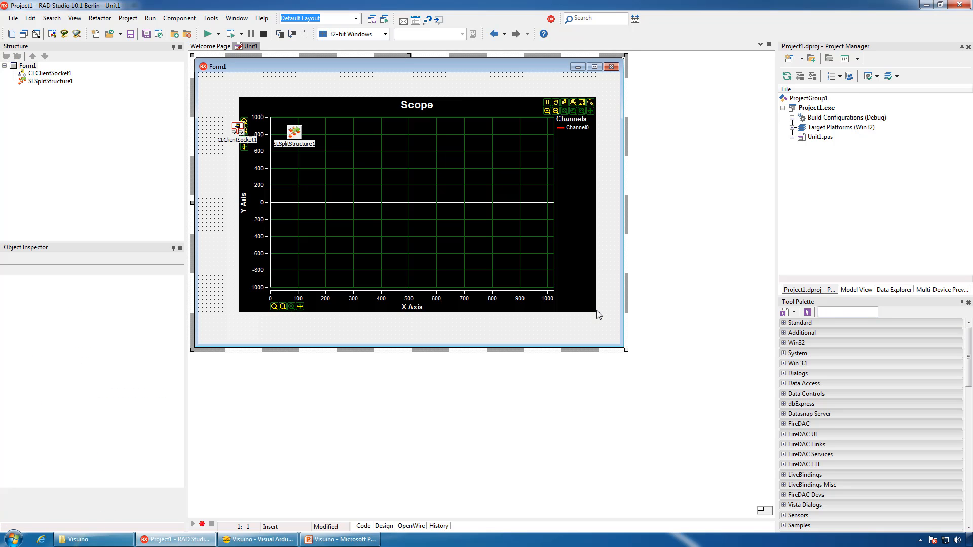
- In OpenWire, feed socket Out into SLSplitStructure1's seven Floats, wired to Scope Channel0–6
left_click(411, 526)
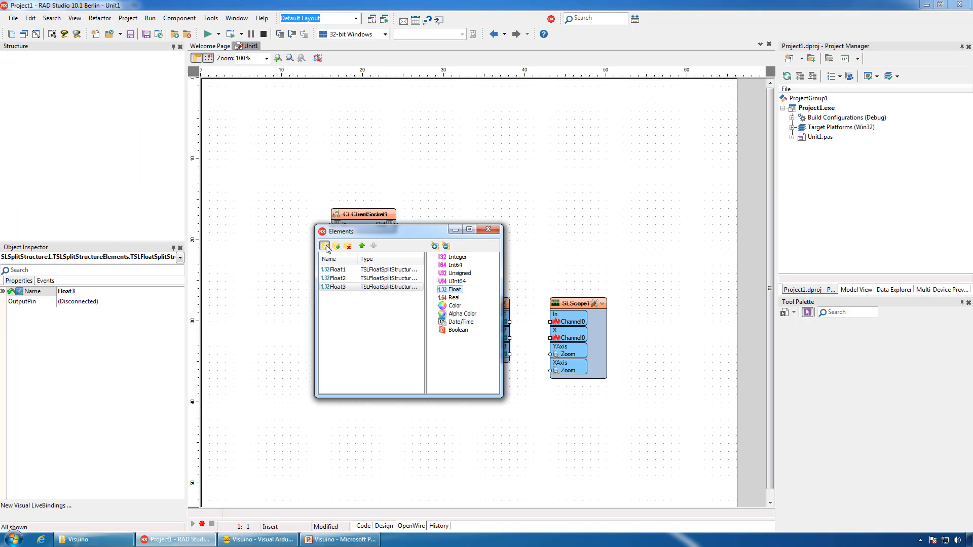
left_click(324, 246)
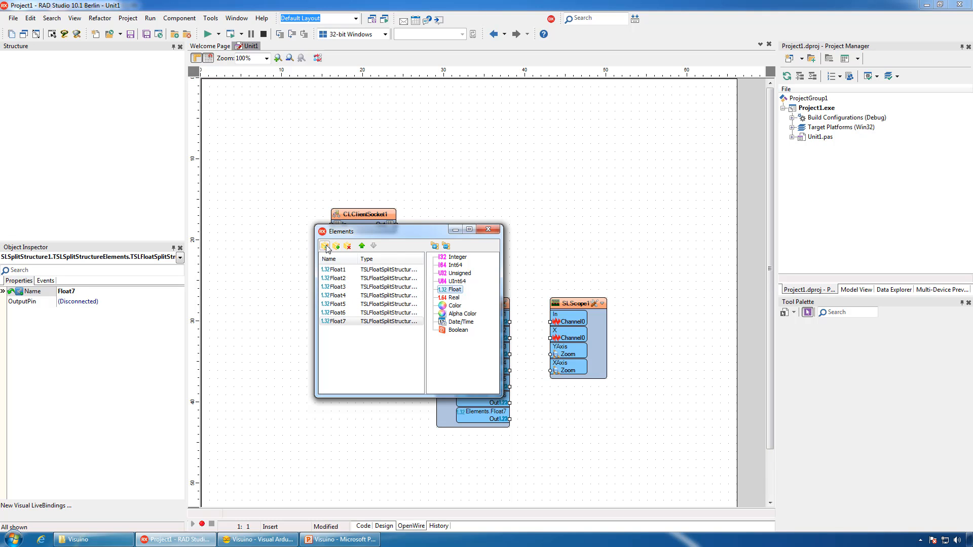
mouse_move(490, 230)
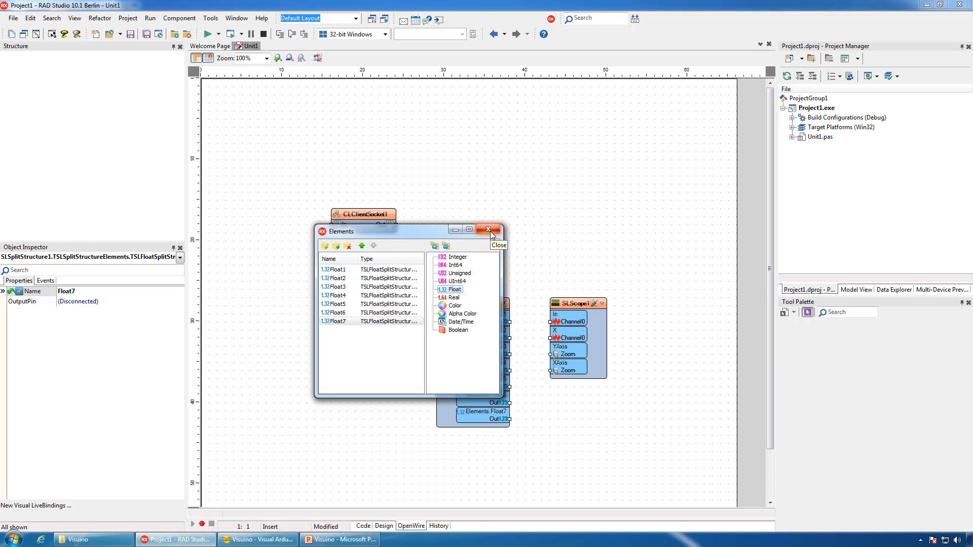
left_click(489, 229)
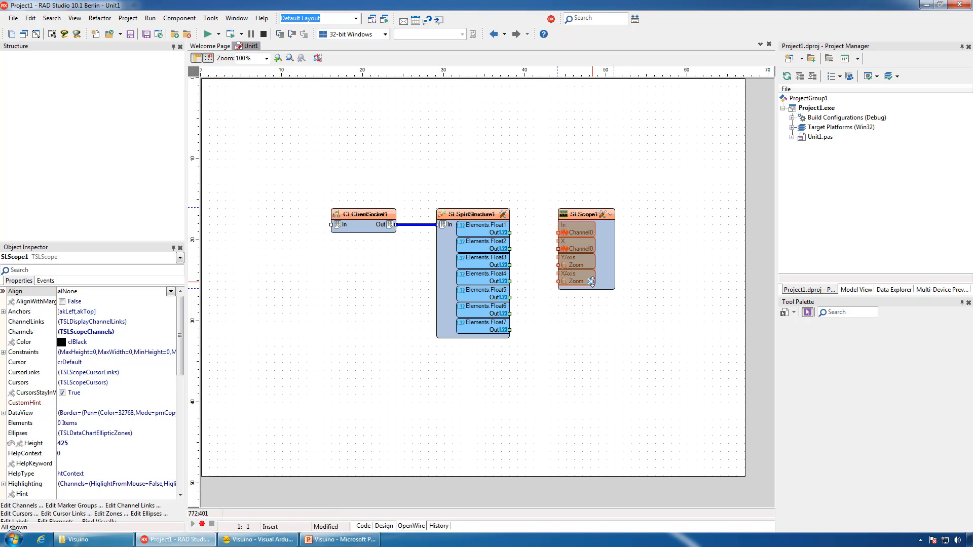
left_click(609, 214)
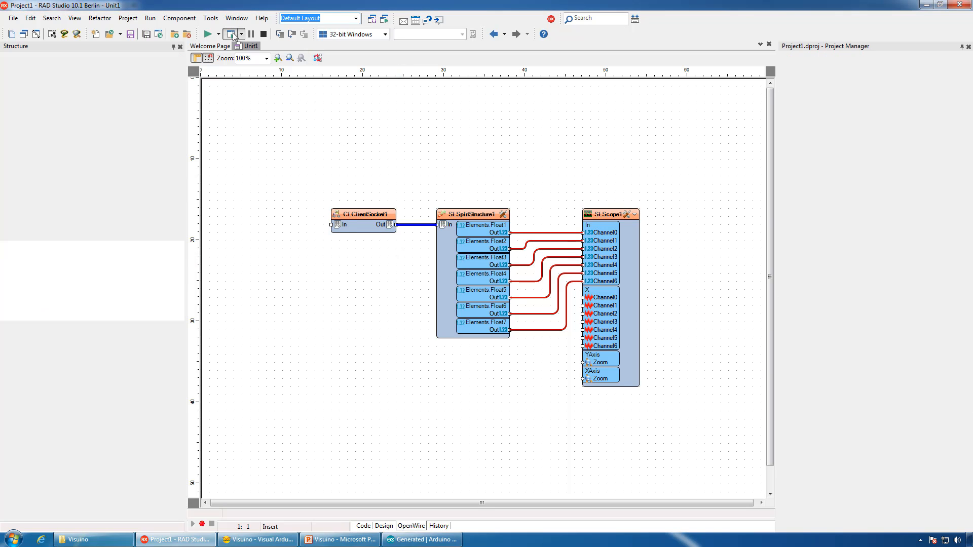
- Run the project to plot live MPU6050 readings on seven channels, then close Form1
left_click(209, 34)
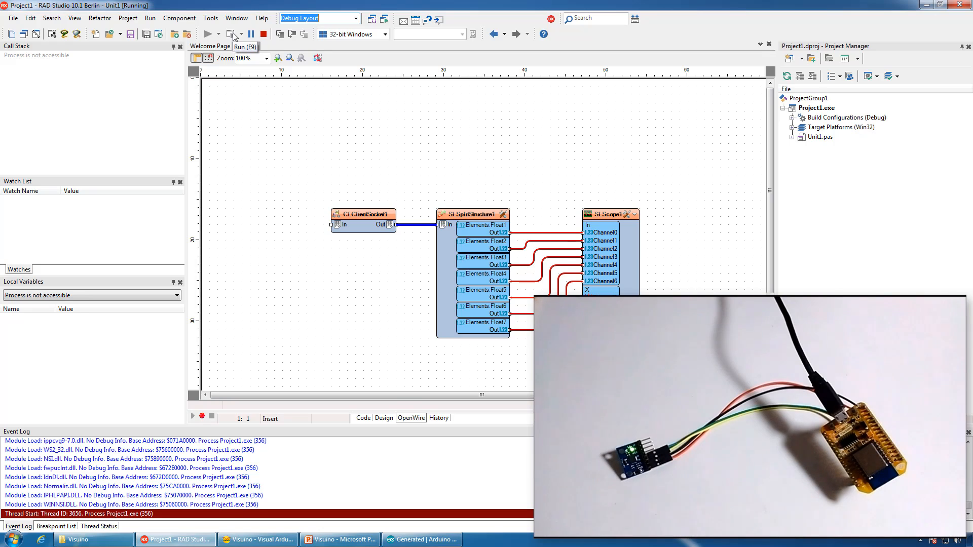
left_click(209, 34)
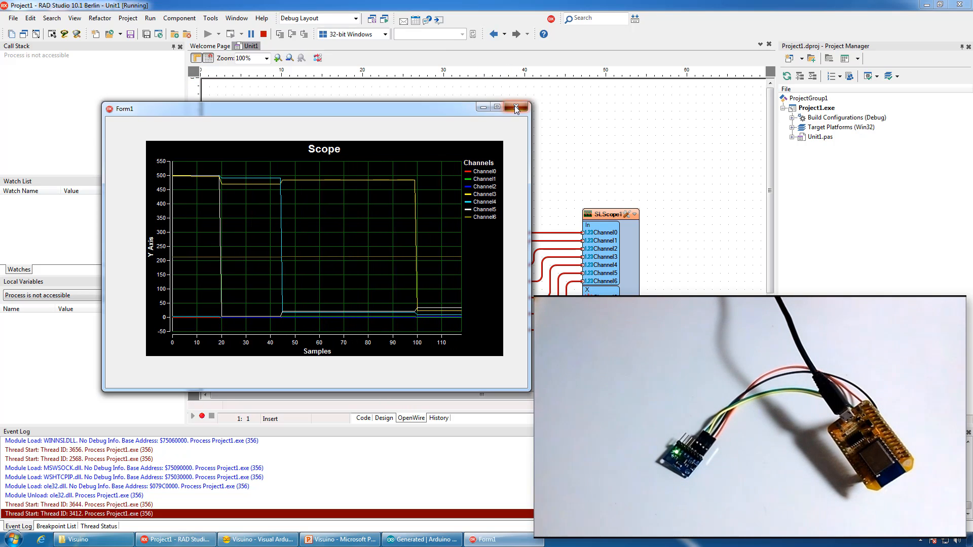
left_click(517, 107)
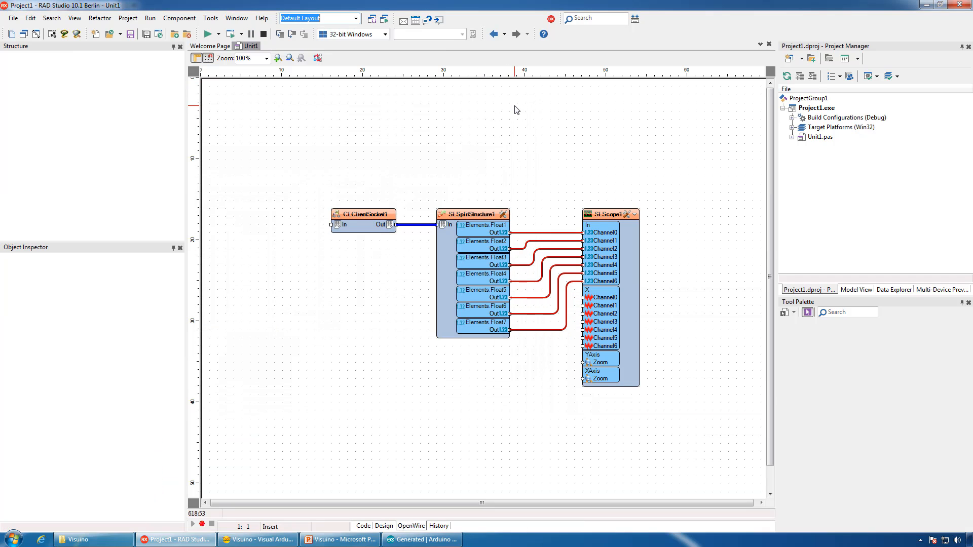